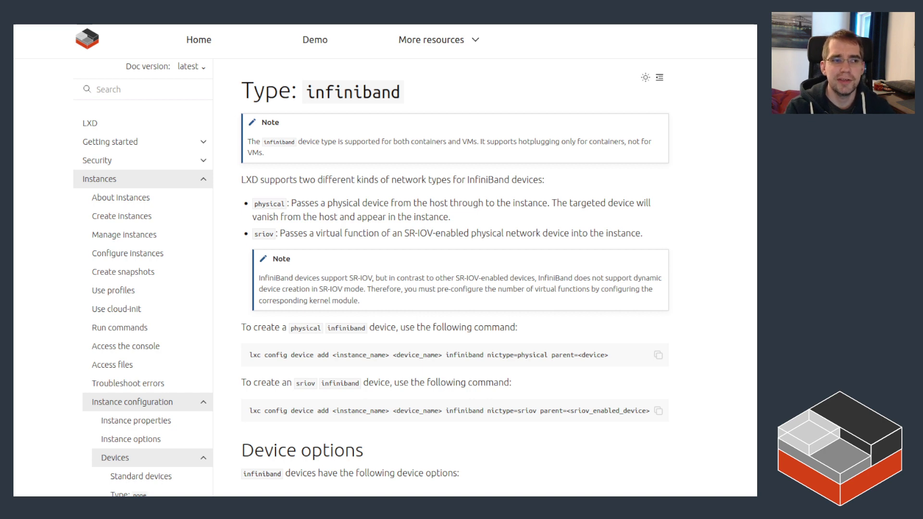
- Scroll the LXD InfiniBand device page covering physical and SR-IOV nictypes
scroll("down", 3)
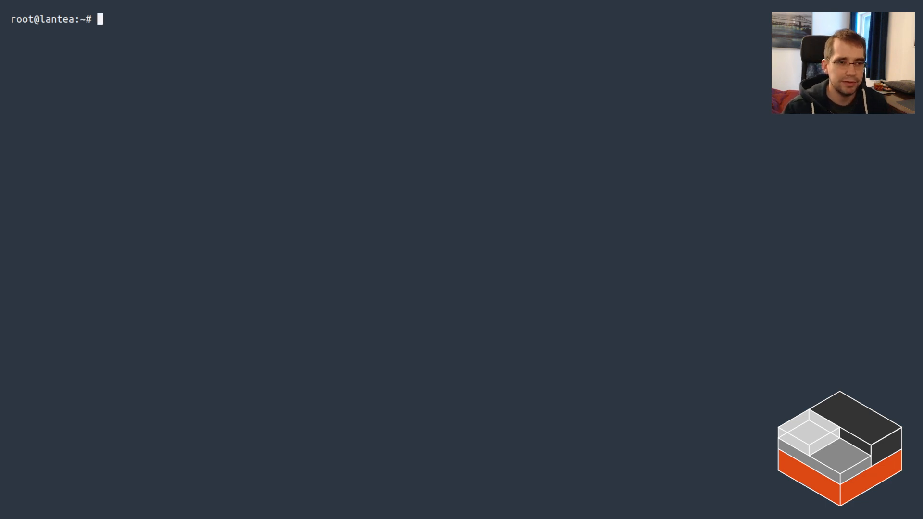
- List the host's Mellanox PCI devices with lspci -nnn | grep
type("ls")
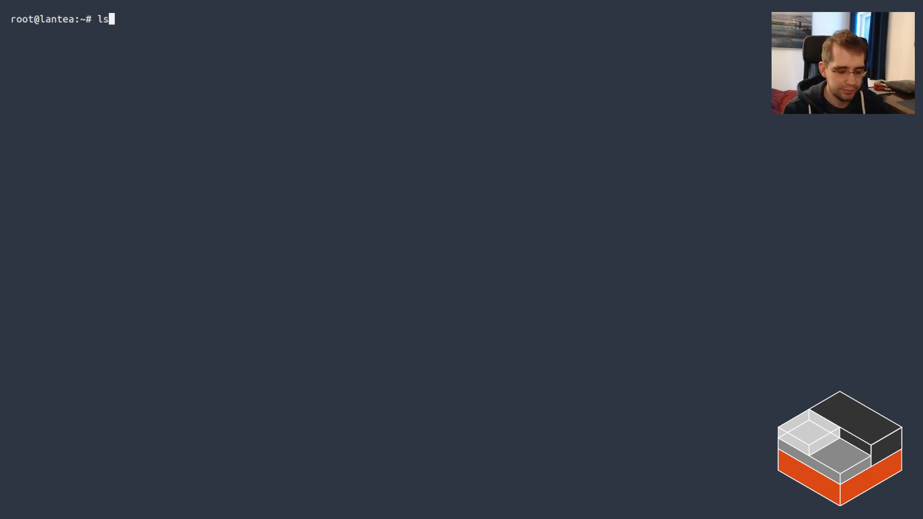
type("pci -nnn | grep")
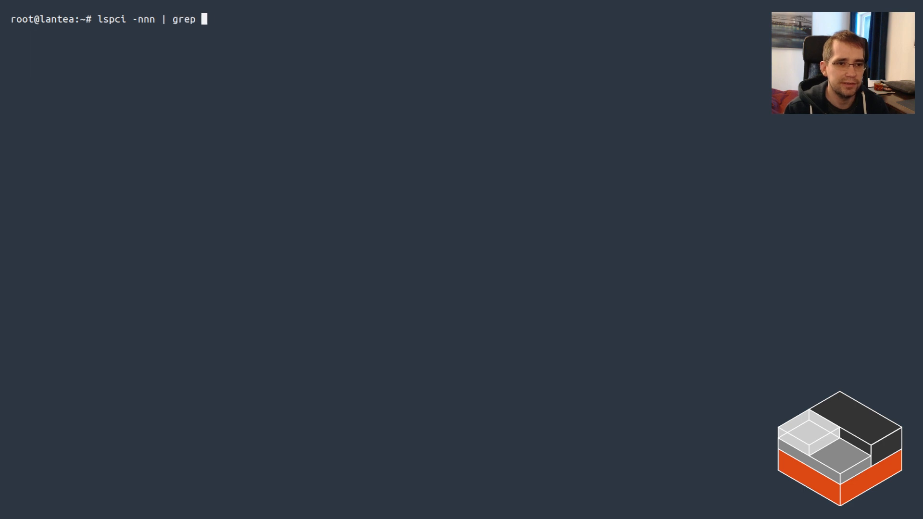
key("Return")
type("modprobe mlx4_core num_vfs=16 probe_vf=4")
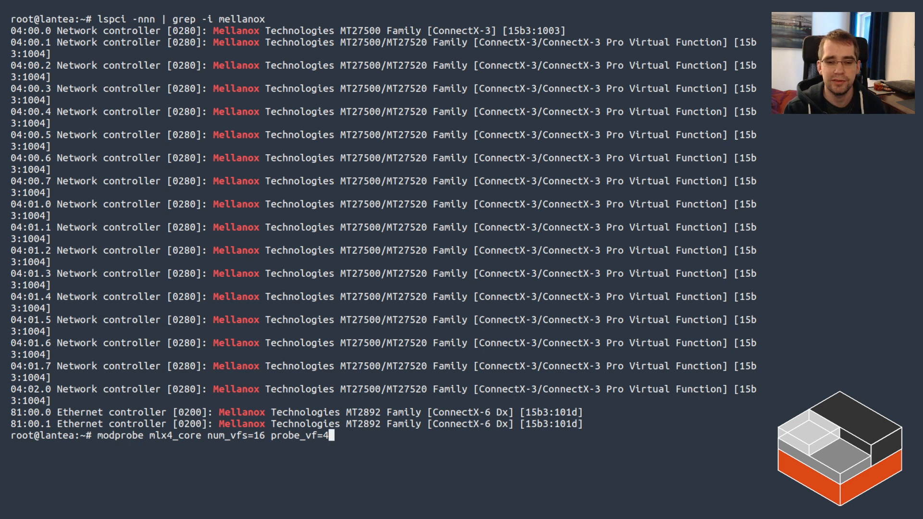
mouse_move(330, 436)
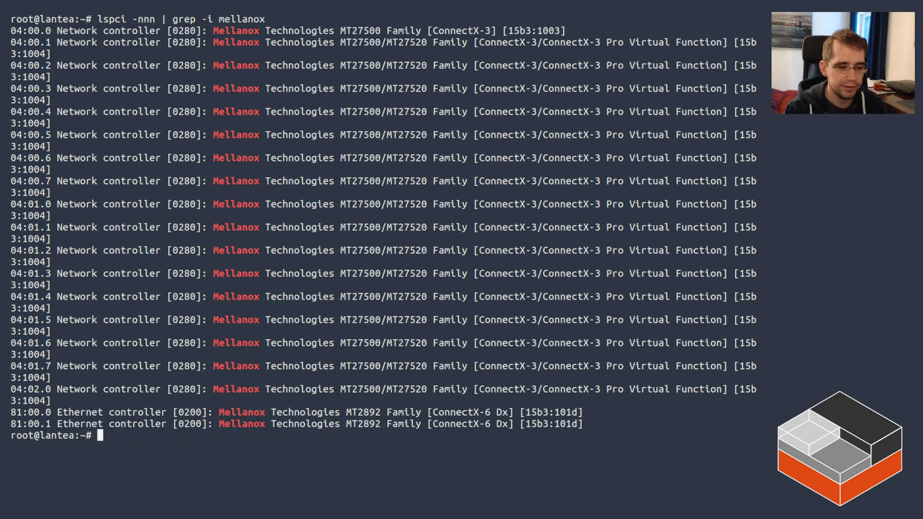
- Run ip link and scroll back to the DOWN ibp4s0v0–v3 InfiniBand interfaces
key("Return")
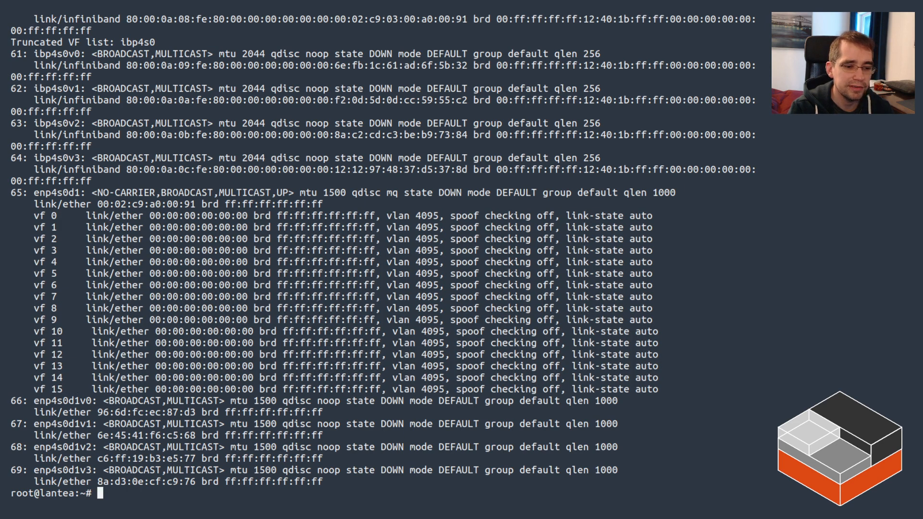
scroll("up", 3)
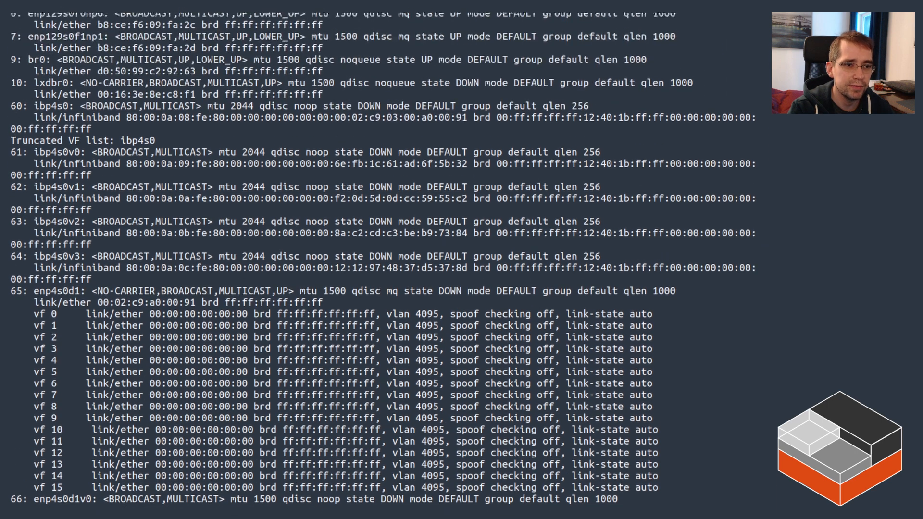
scroll("up", 3)
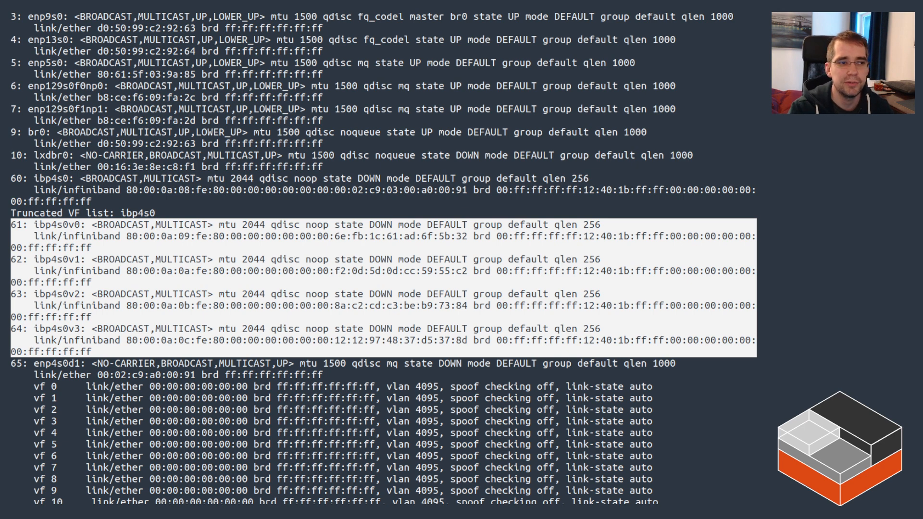
scroll("down", 3)
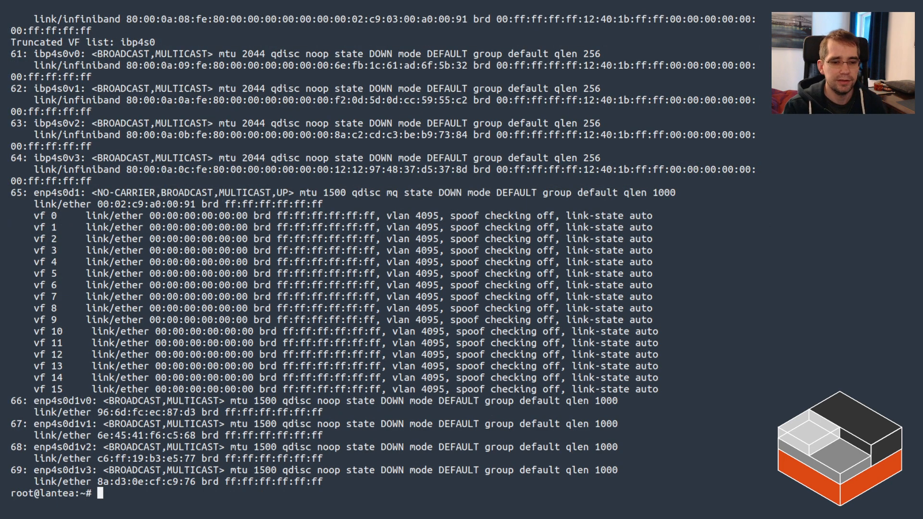
- List instances u1 and v1, then try adding physical ib0 to u1 without a parent
type("cl")
type("lxc list")
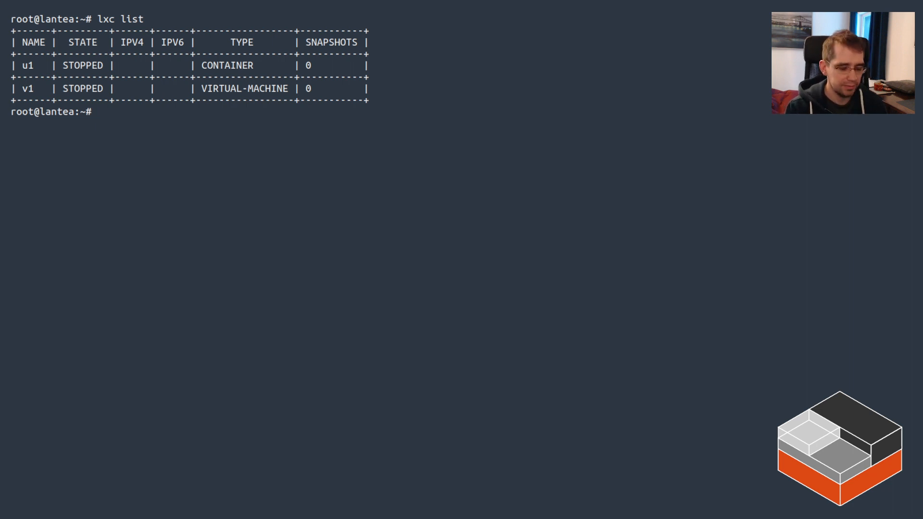
type("lxc config device a")
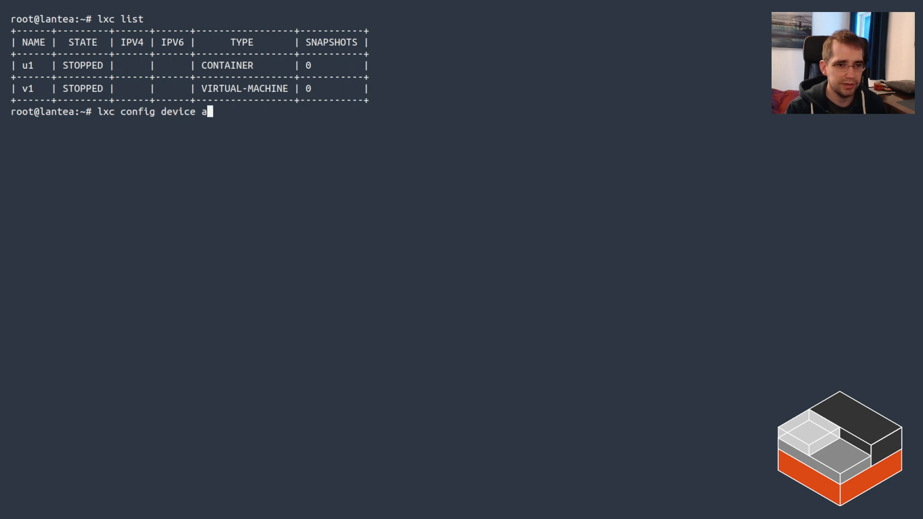
type("dd")
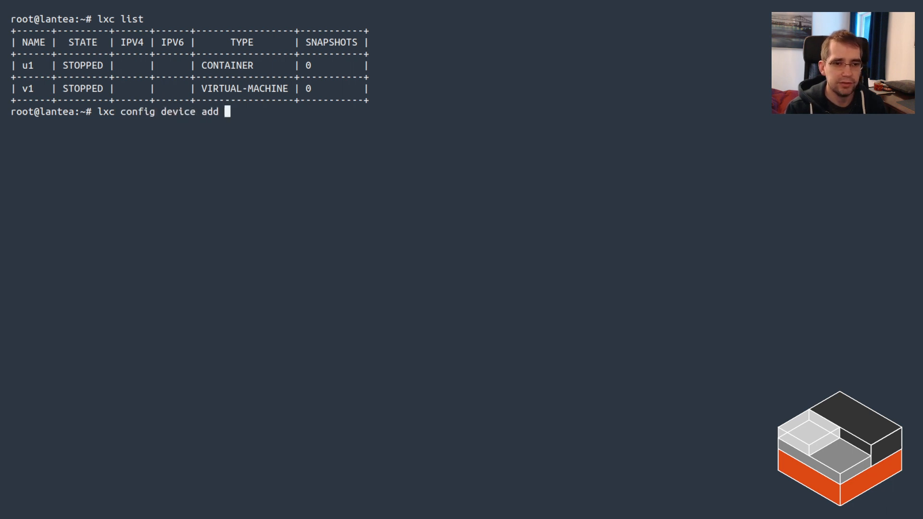
type("u1 ib")
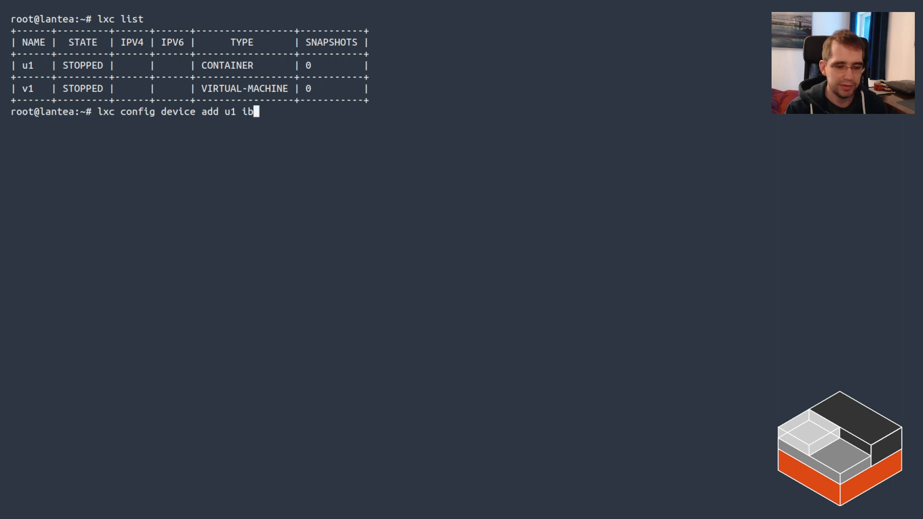
type("0 infi")
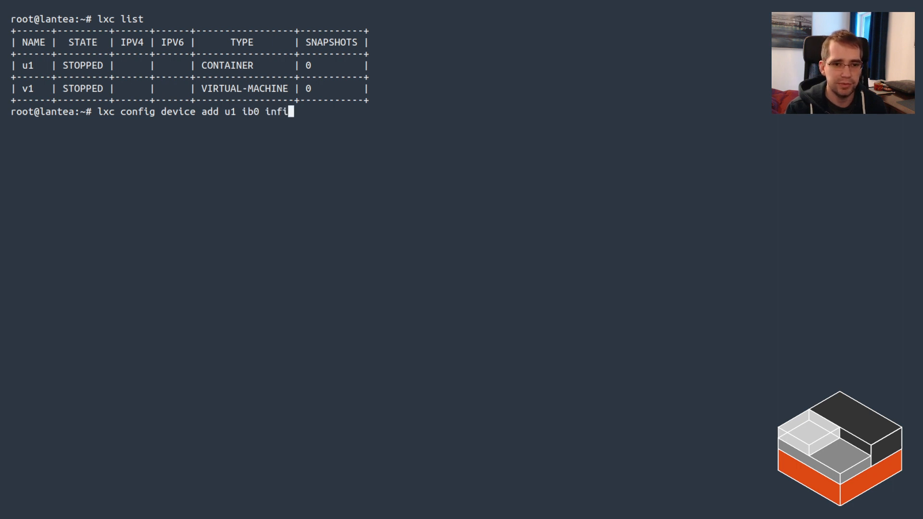
type("niband nic")
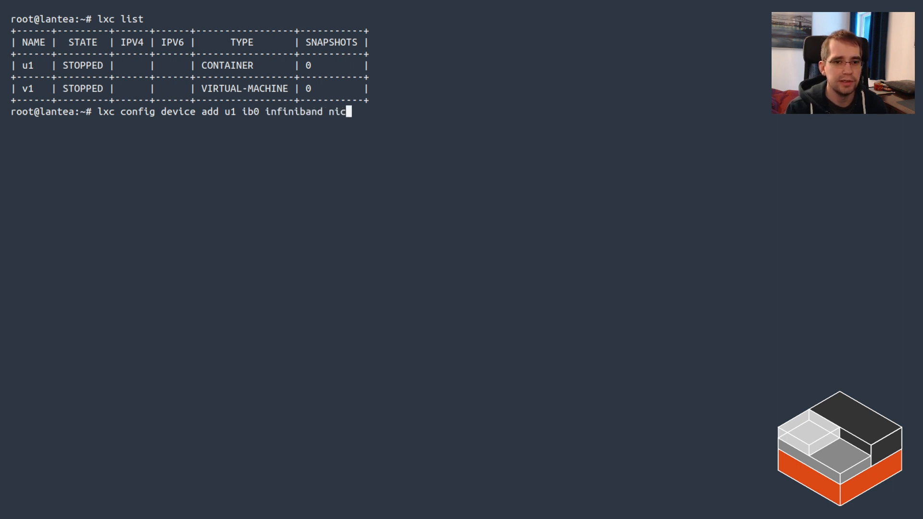
type("type=")
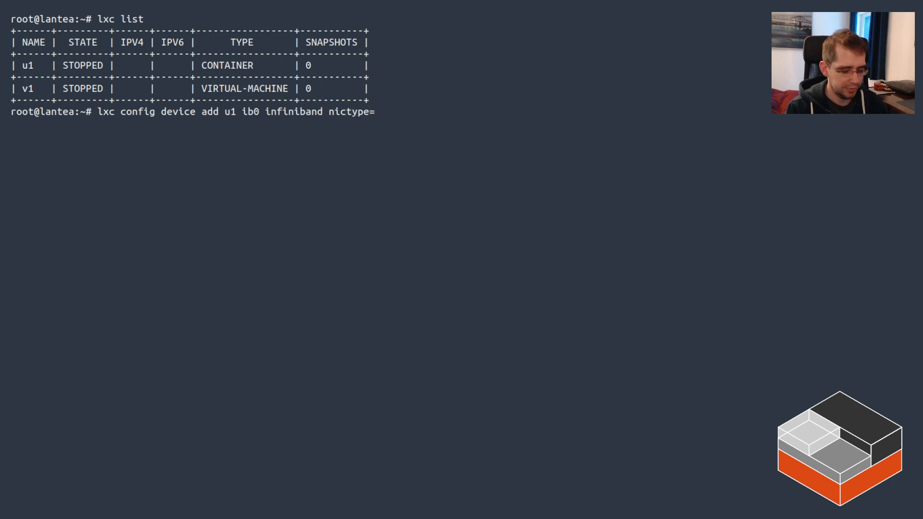
type("physical")
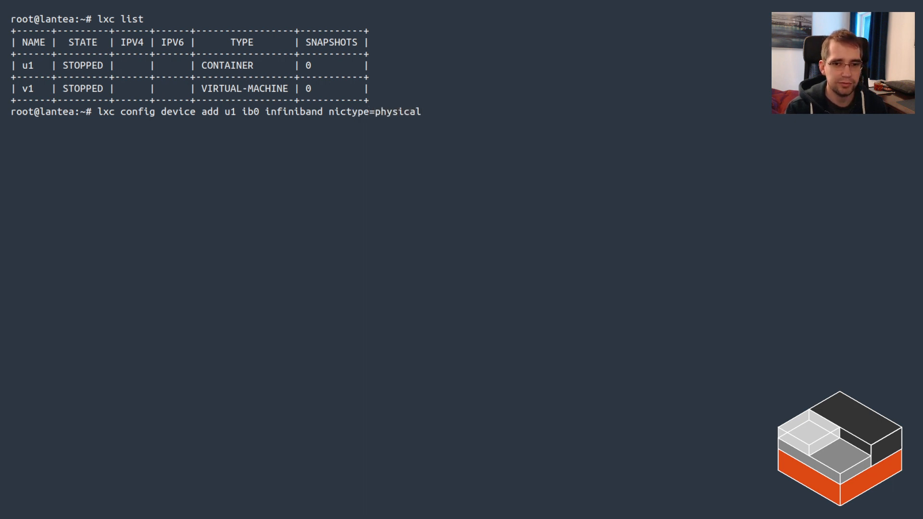
type("name=ib0")
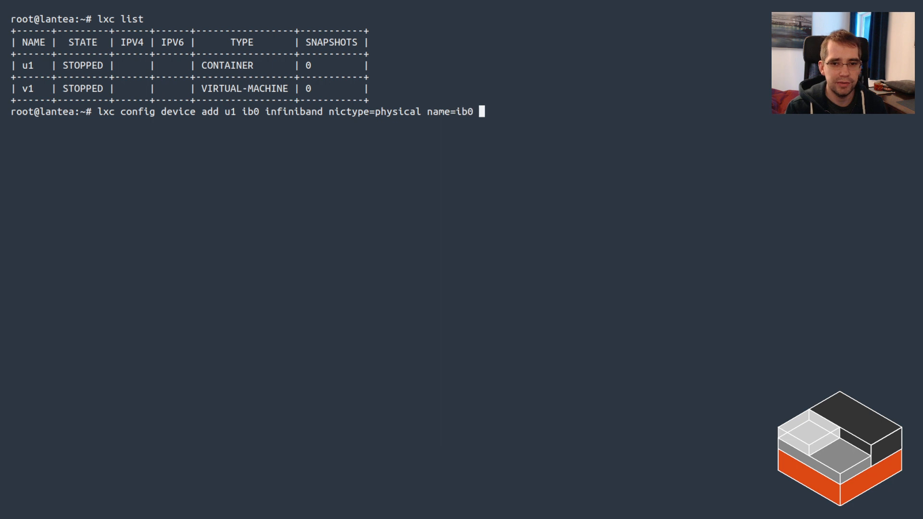
type("parent=")
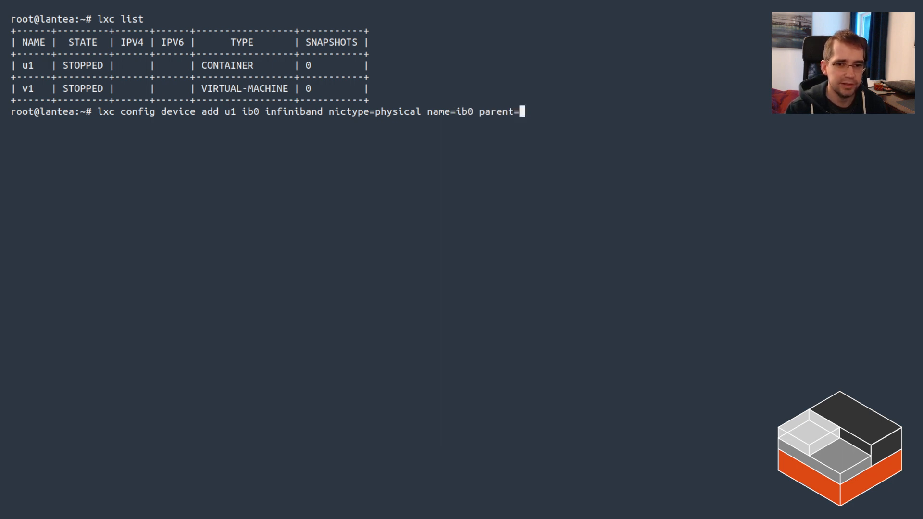
key("BackSpace")
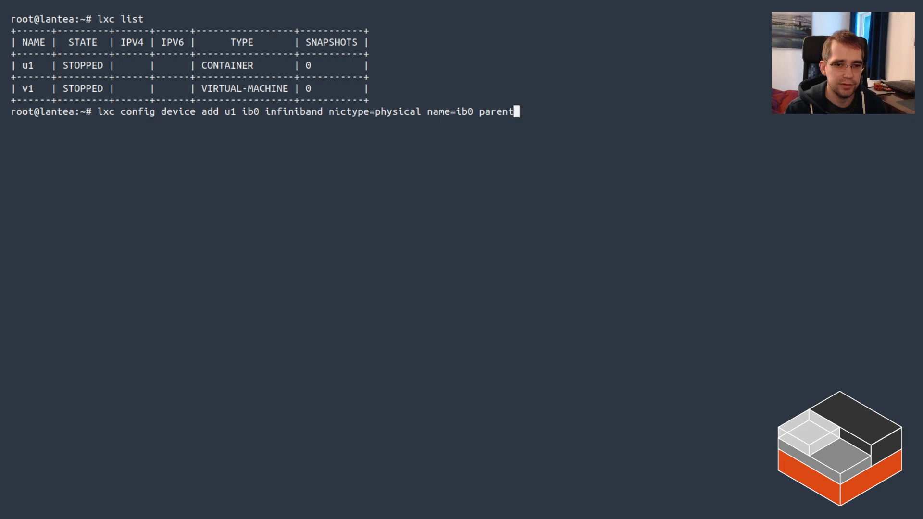
key("Return")
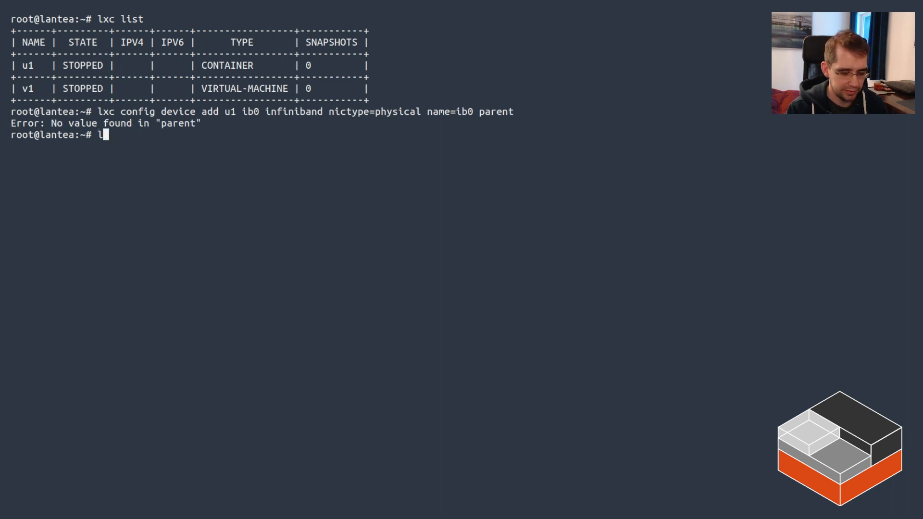
- Find parent interface ibp4s0 via ip link and add physical ib0 to u1
type("ip -")
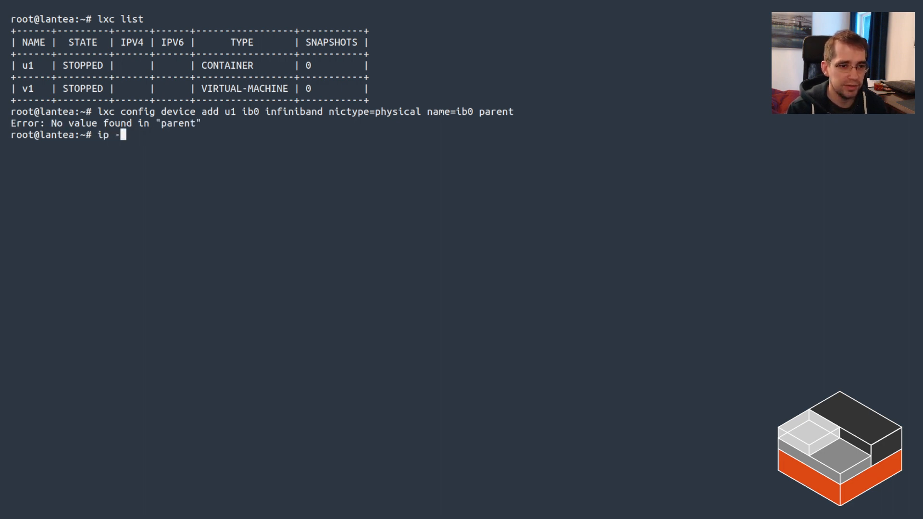
type("link | grep")
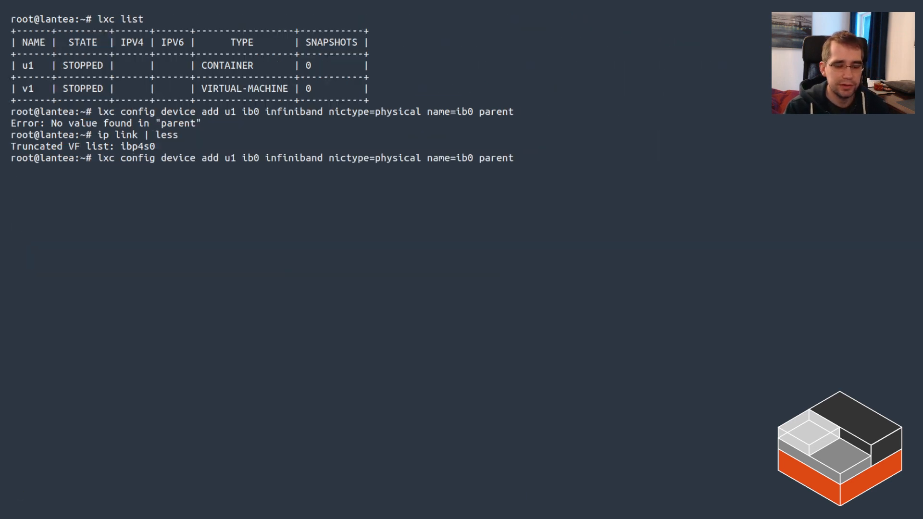
type("=ibp4s0:")
type("lxc srta")
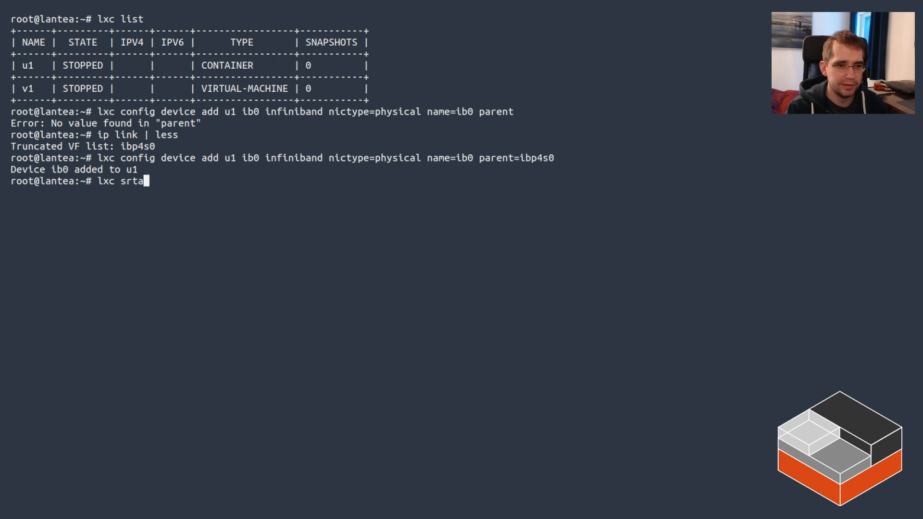
type("tart u1")
key("Return")
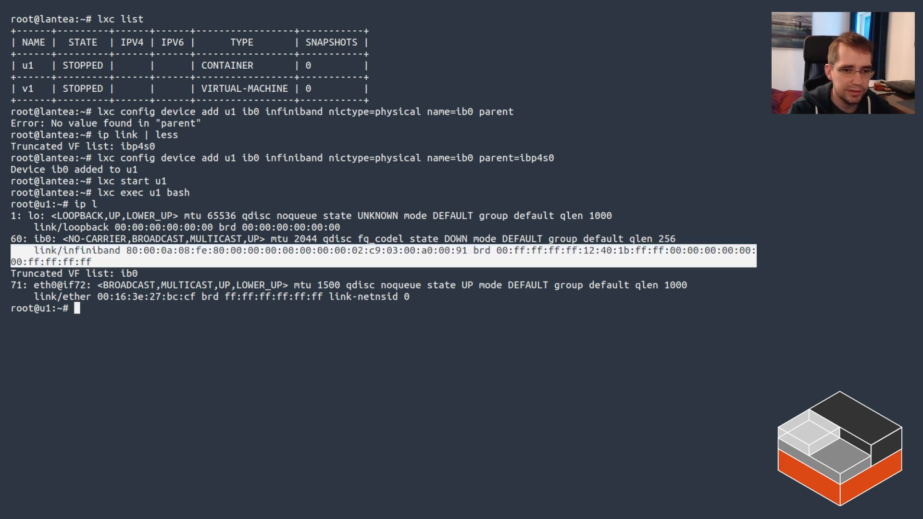
- Highlight ib0's address line and its 2044 MTU inside container u1
double_click(296, 251)
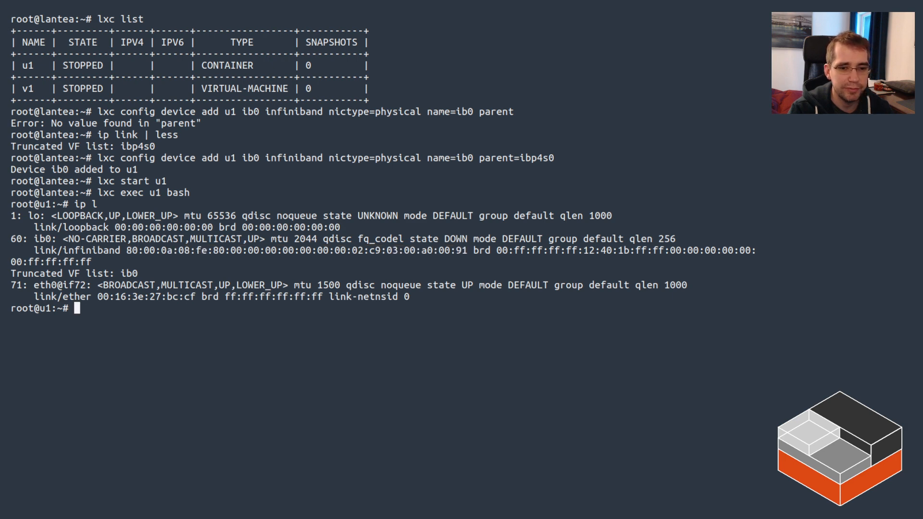
double_click(305, 238)
type("lxc stop")
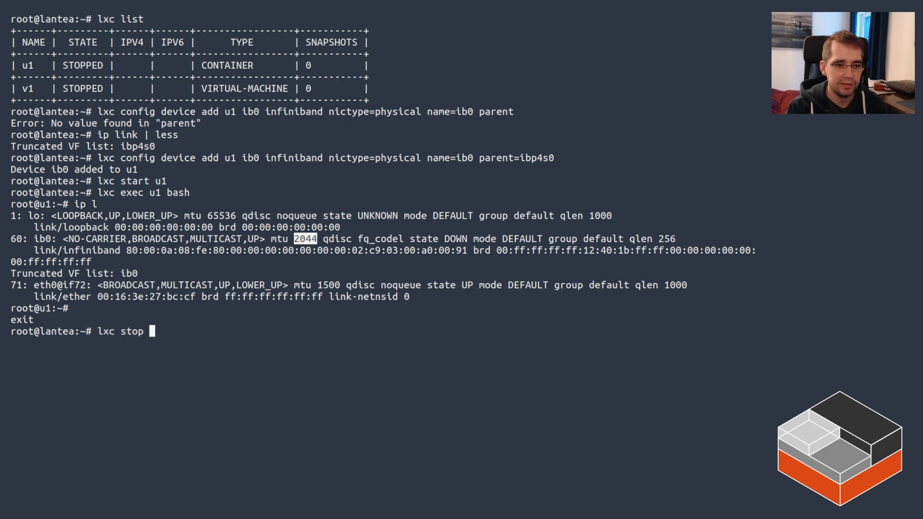
- Stop container u1 and remove its ib0 device
type("u1")
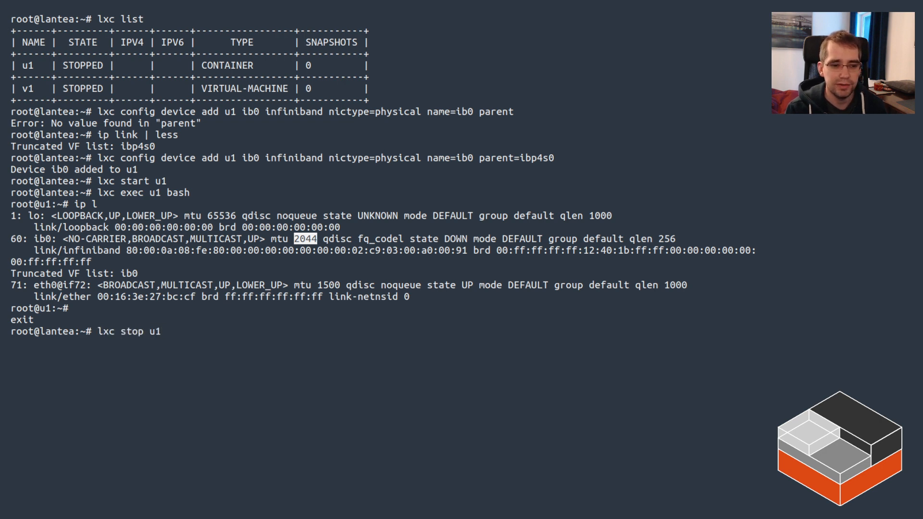
type("lxc config")
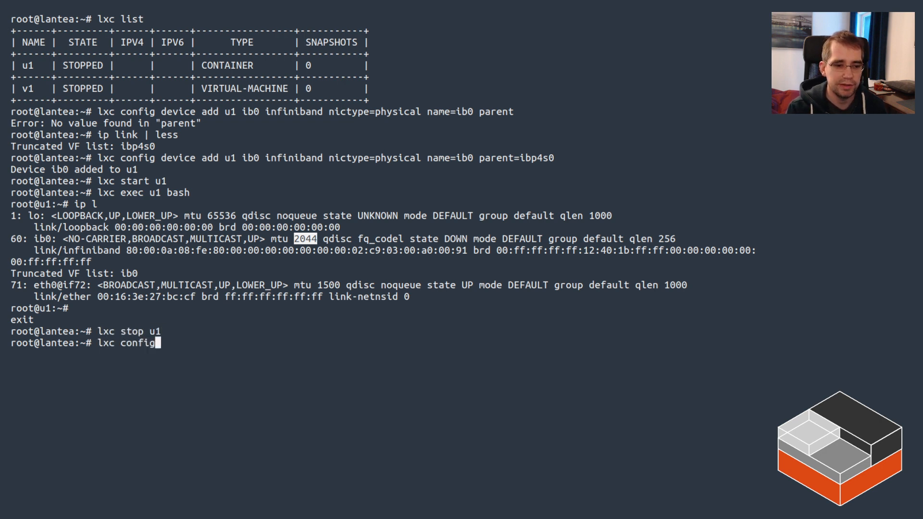
type("device remov")
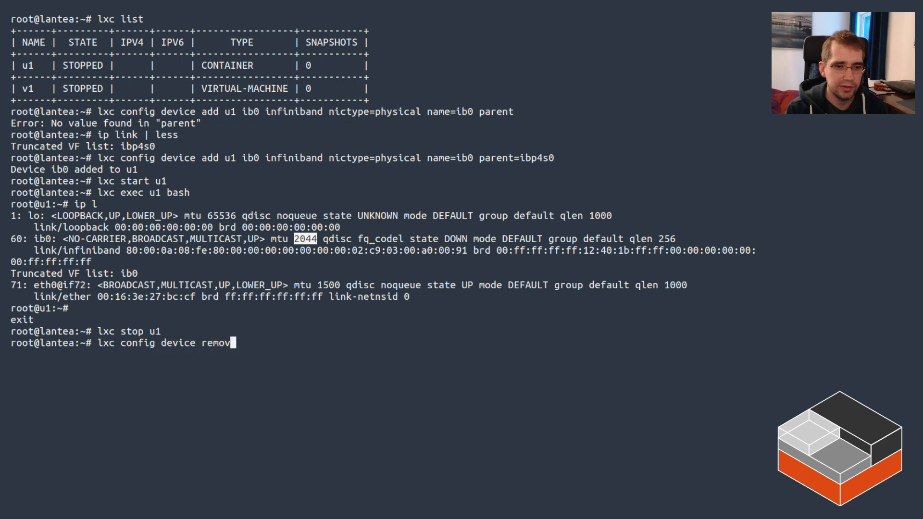
key("Return")
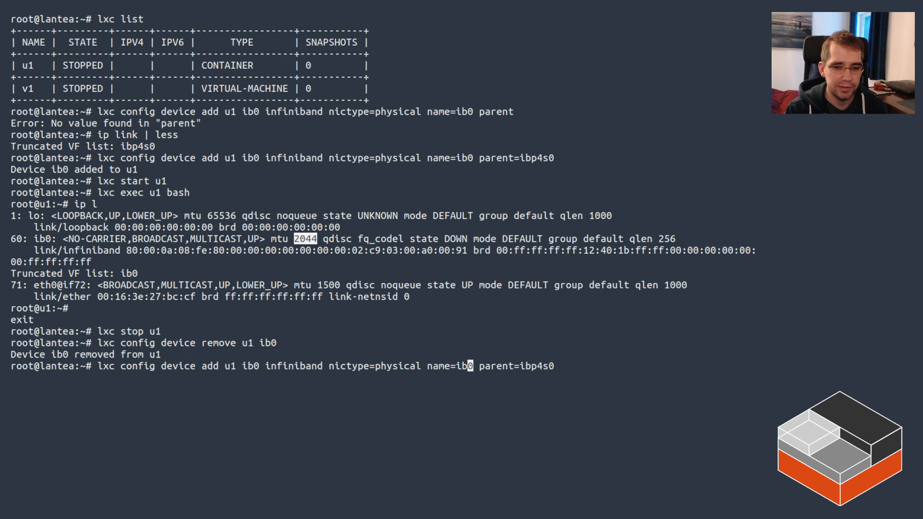
- Re-add ib0 to u1 as SR-IOV on ibp4s0, start u1 and inspect ib0
key("Return")
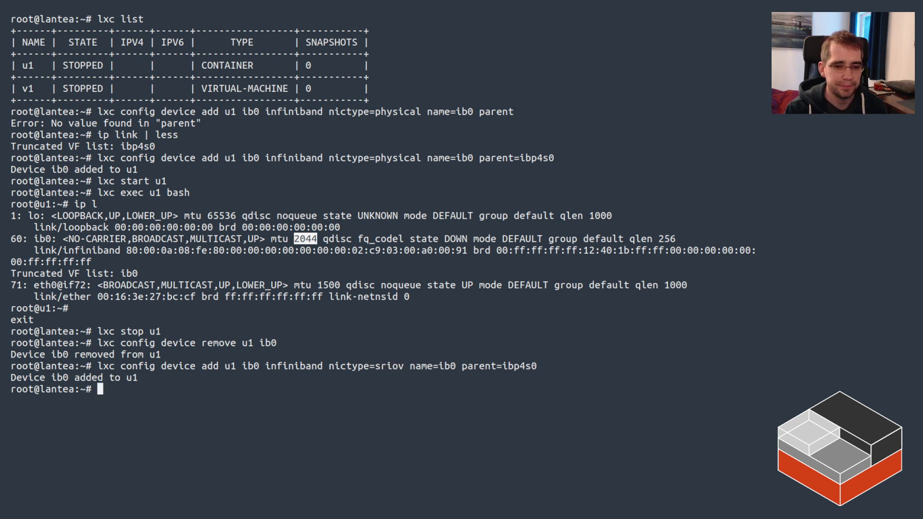
type("lxc start u1")
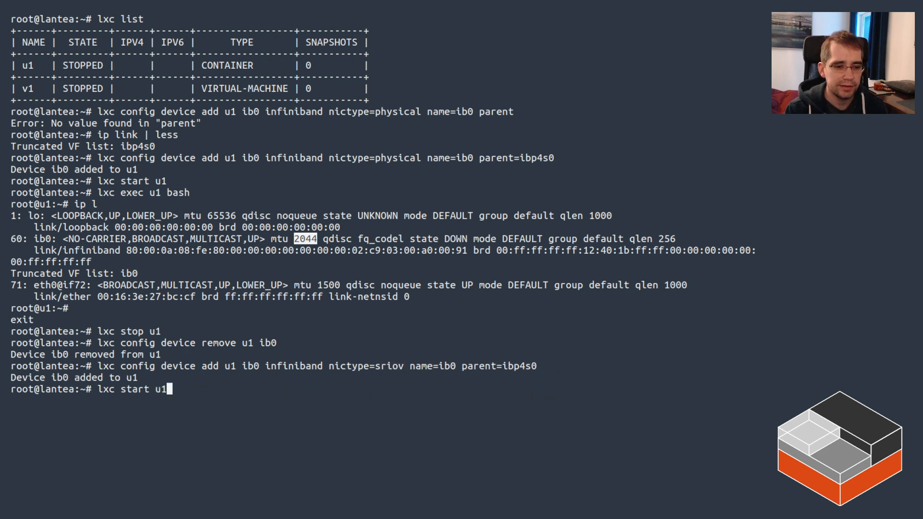
key("Return")
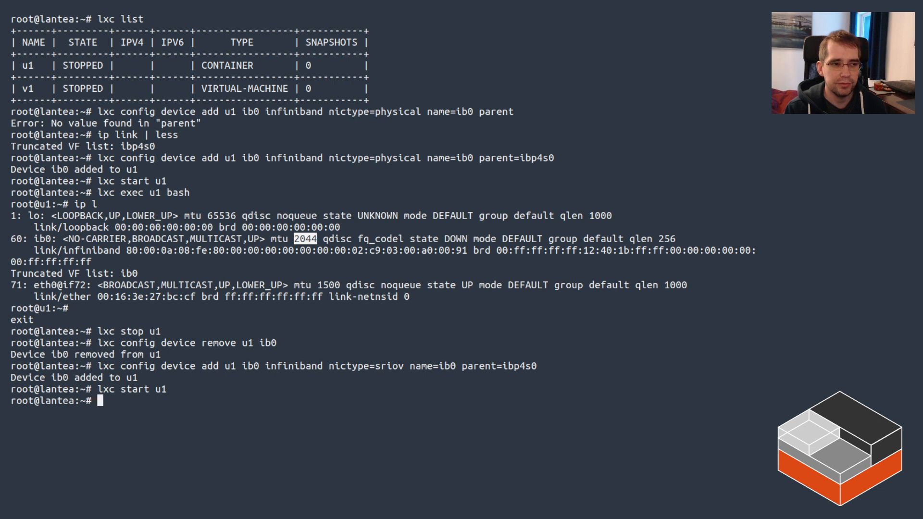
type("lxc config device remove u1 ib0")
type("lxc exec u1 bash")
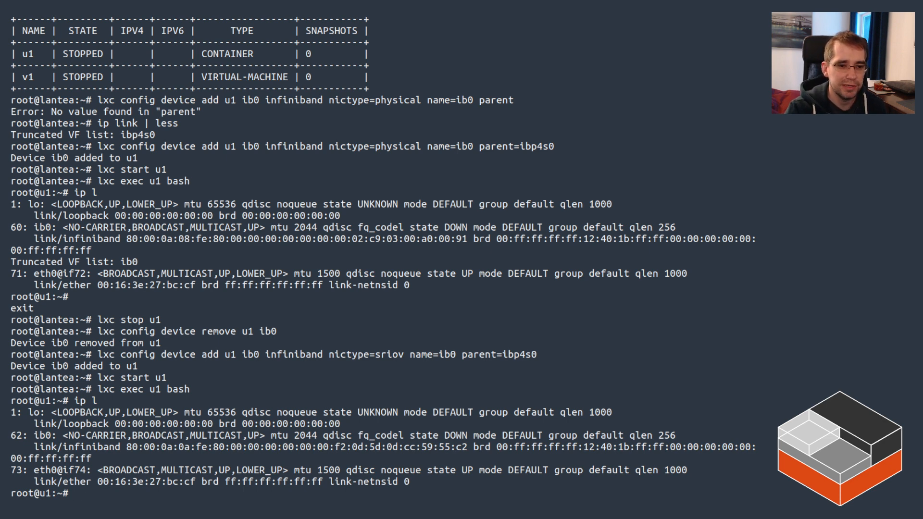
double_click(300, 238)
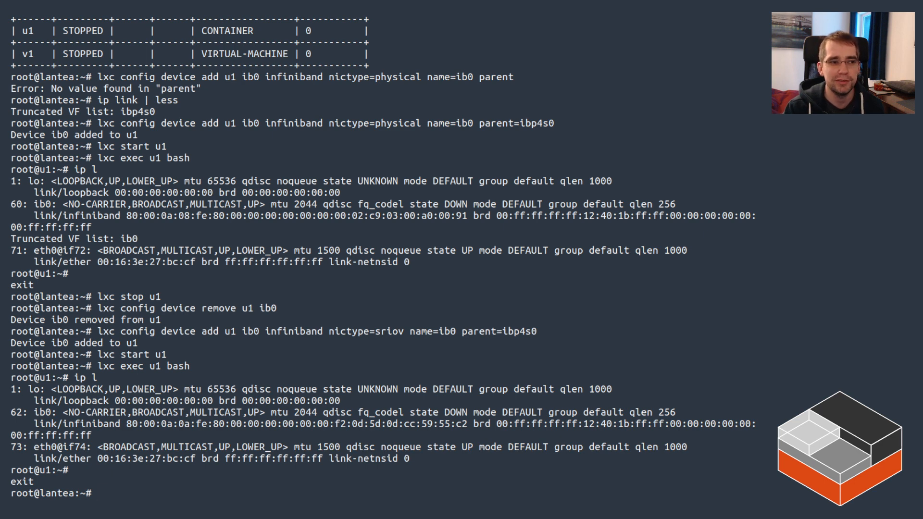
- Attach SR-IOV ib0 with parent ibp4s0 to VM v1 and boot v1
type("lxc start u1")
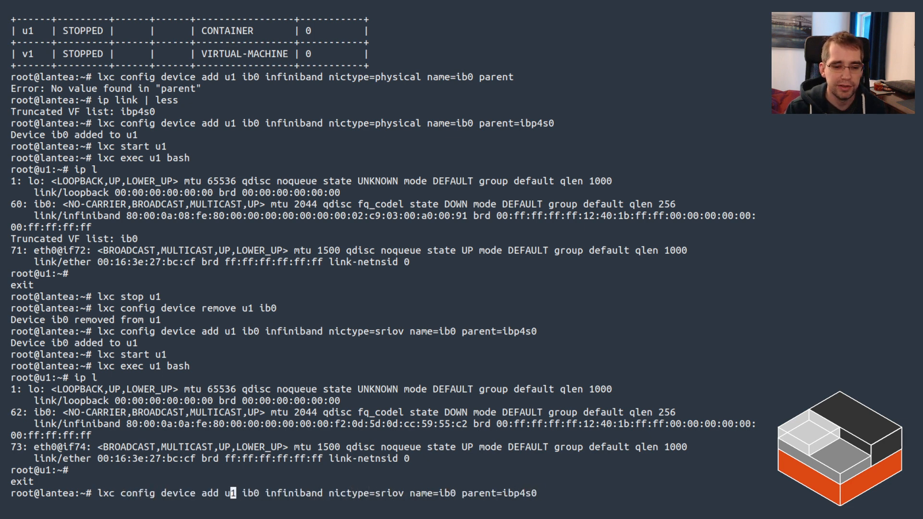
type("v")
key("Return")
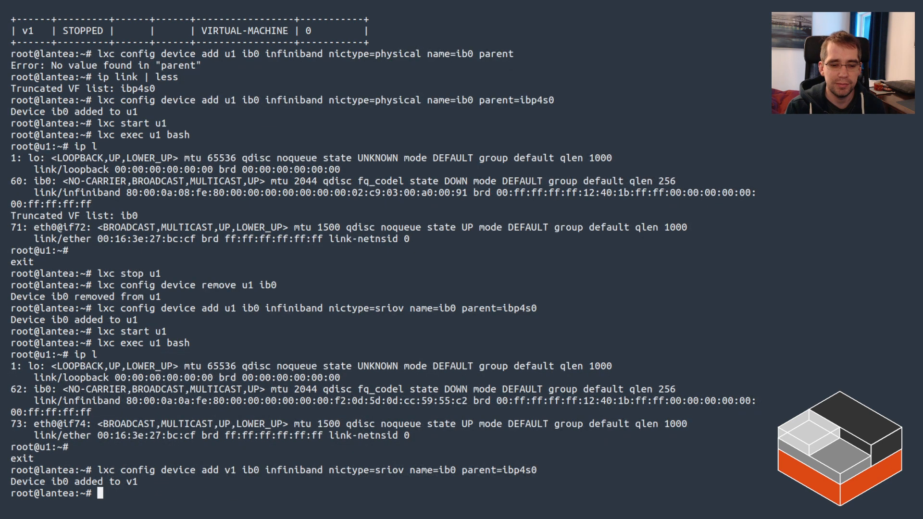
type("lxc start v1")
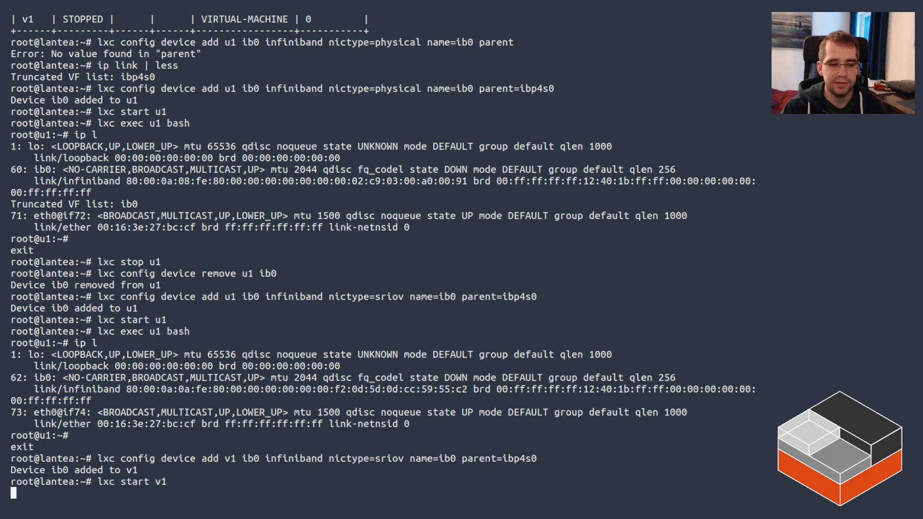
key("Return")
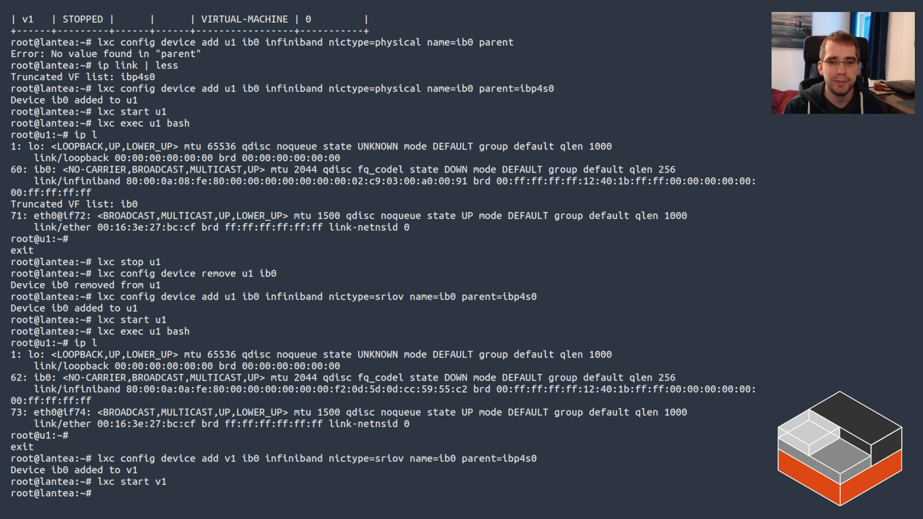
mouse_move(100, 493)
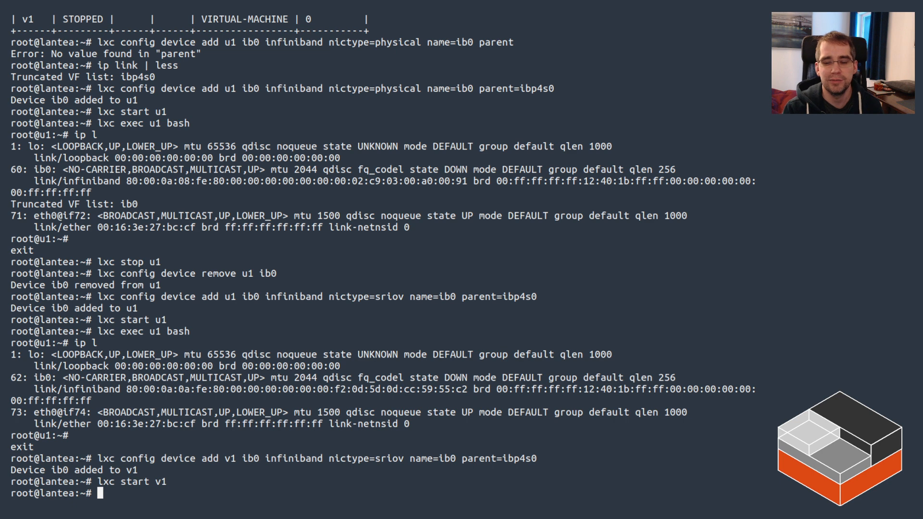
- Open a shell in VM v1 and install pciutils with apt
type("lxc ex")
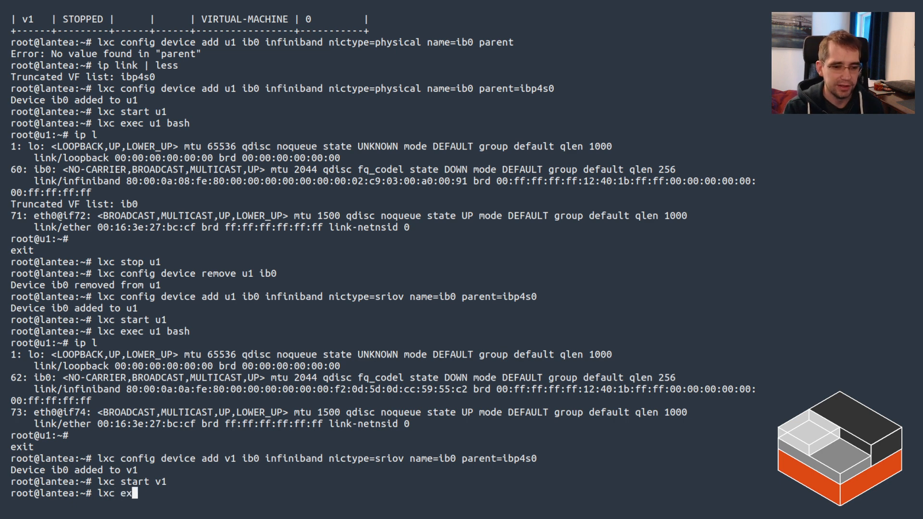
key("Return")
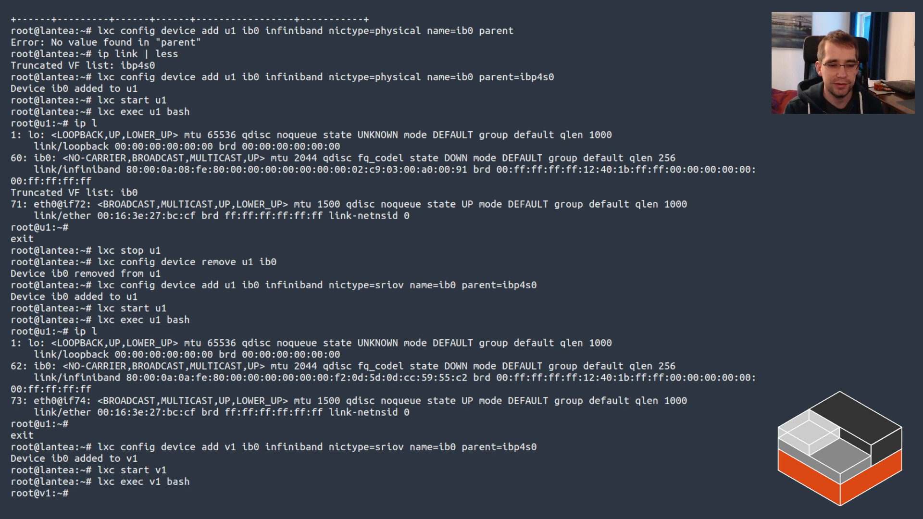
type("apt")
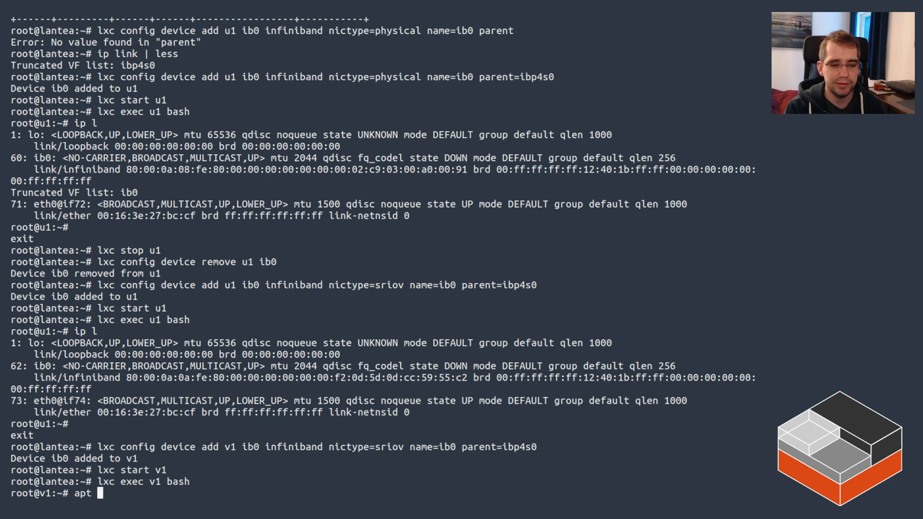
type("install pciu")
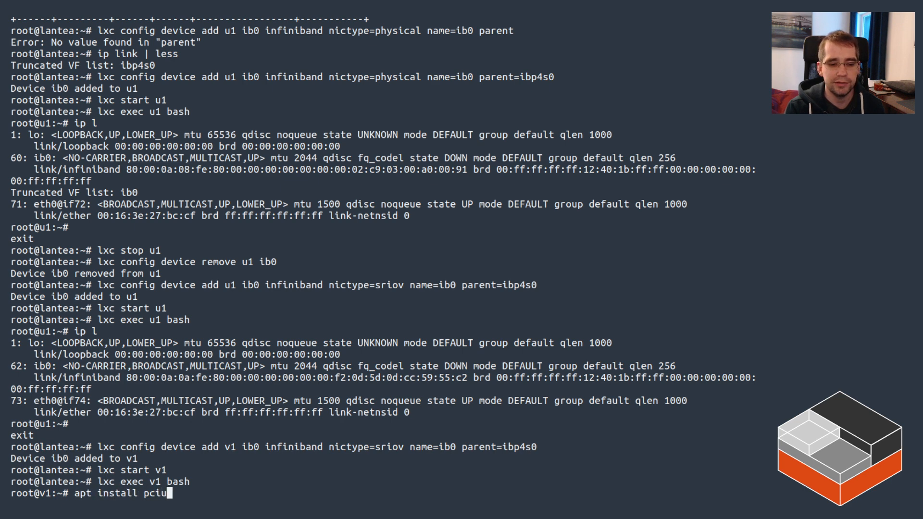
key("Return")
type("ip link")
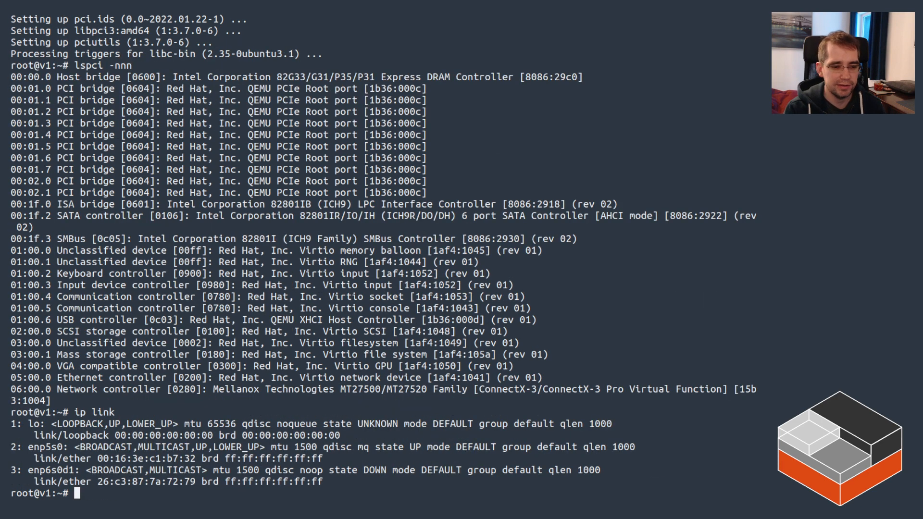
- Inside v1, load the ib_ipoib module and set interface ibp6s0 up
type("modprobe ip")
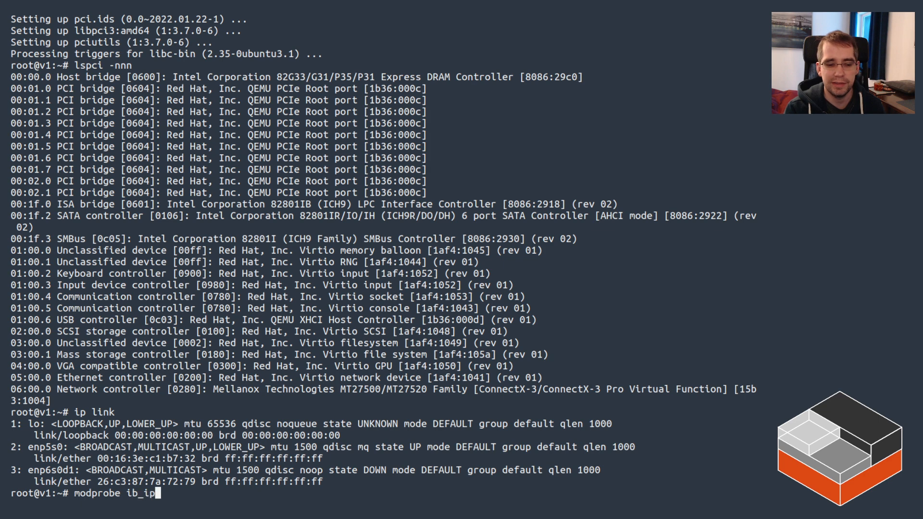
key("Return")
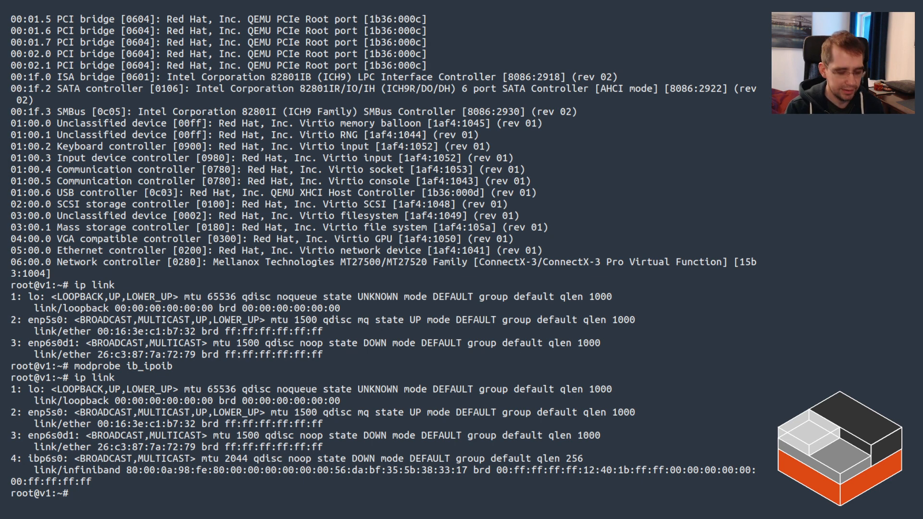
type("ip link set")
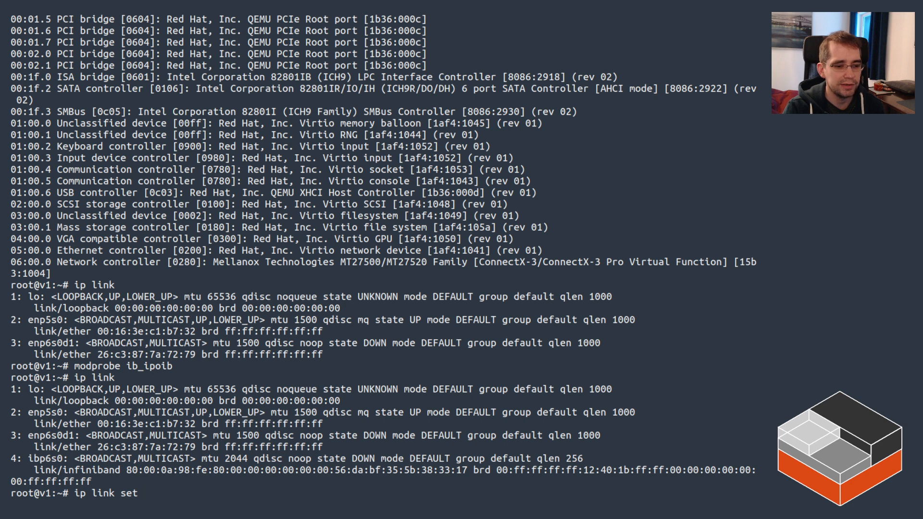
type("ibp6s0 up")
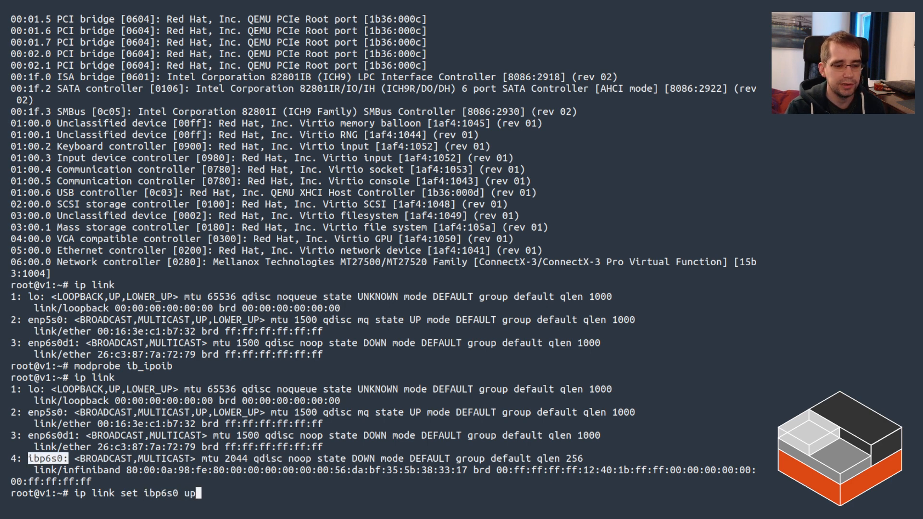
key("Return")
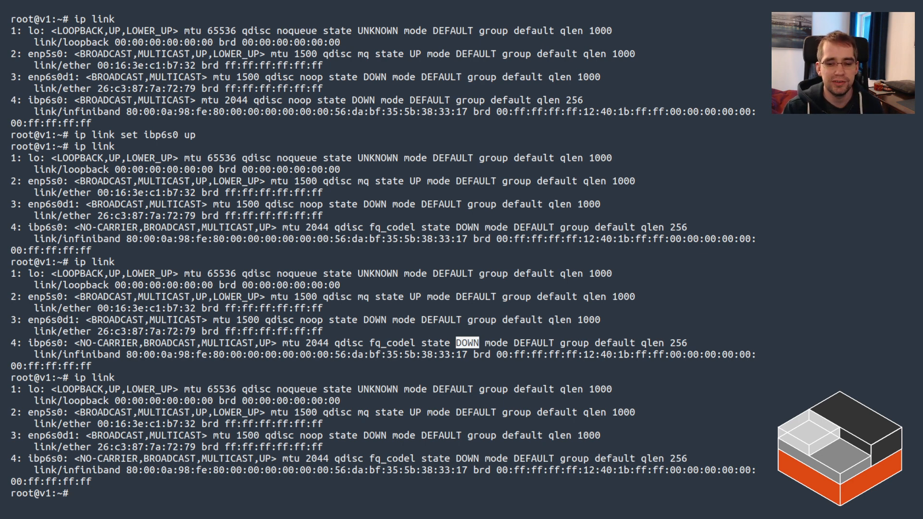
- Test ibp6s0 MTUs 8192, 4000, 1500, 2044 and 2045; only 1500 and 2044 succeed
type("ip link")
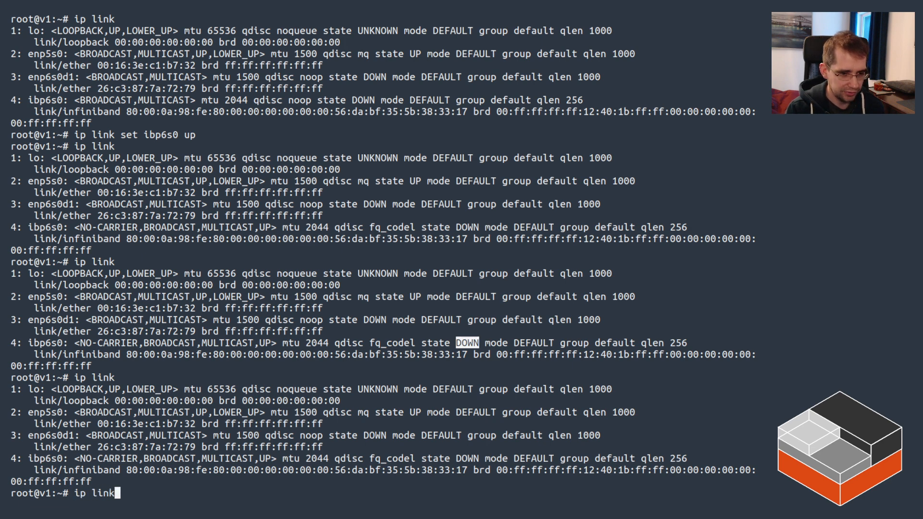
type("set")
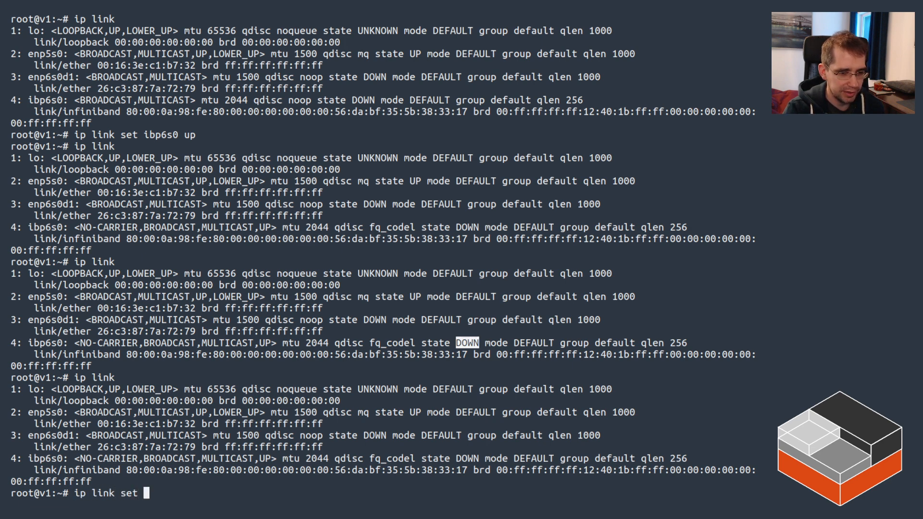
type("ibp6s0")
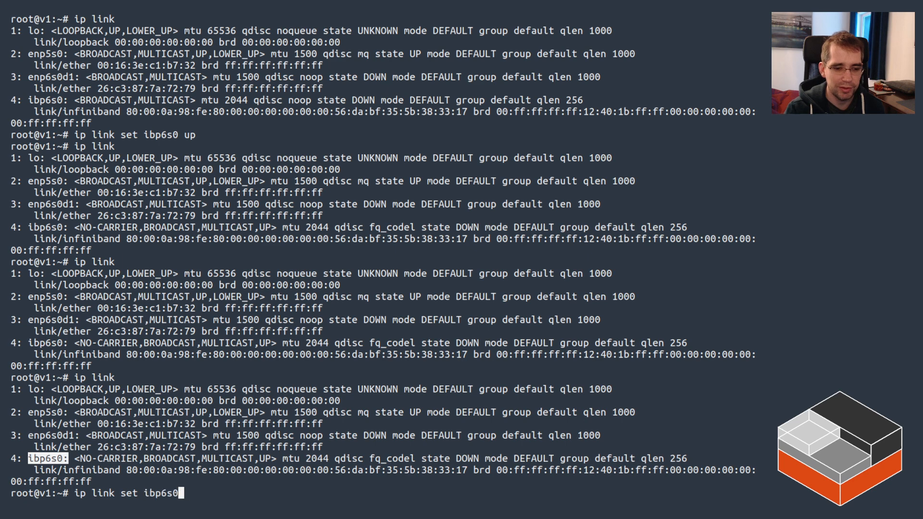
type("mtu")
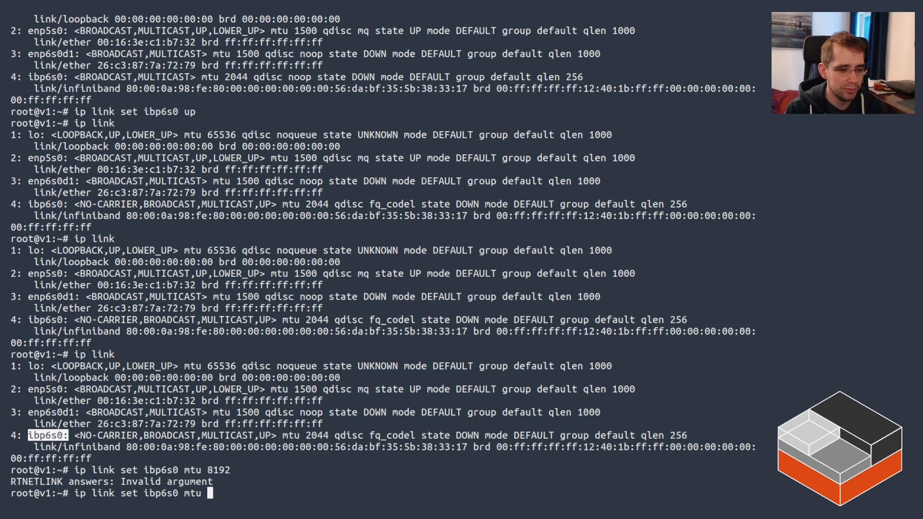
type("4000")
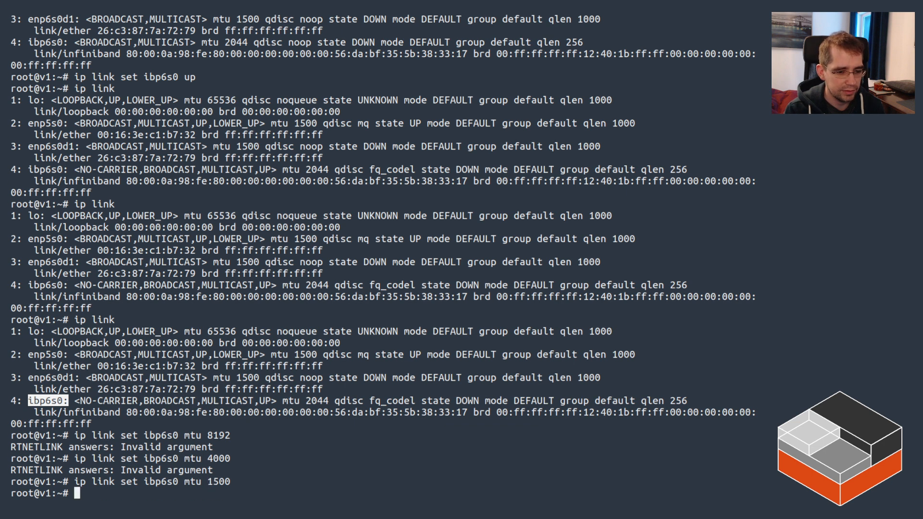
type("ip link set ibp6s0 mtu 2044")
type("ip link set ibp6s0 mtu 2045")
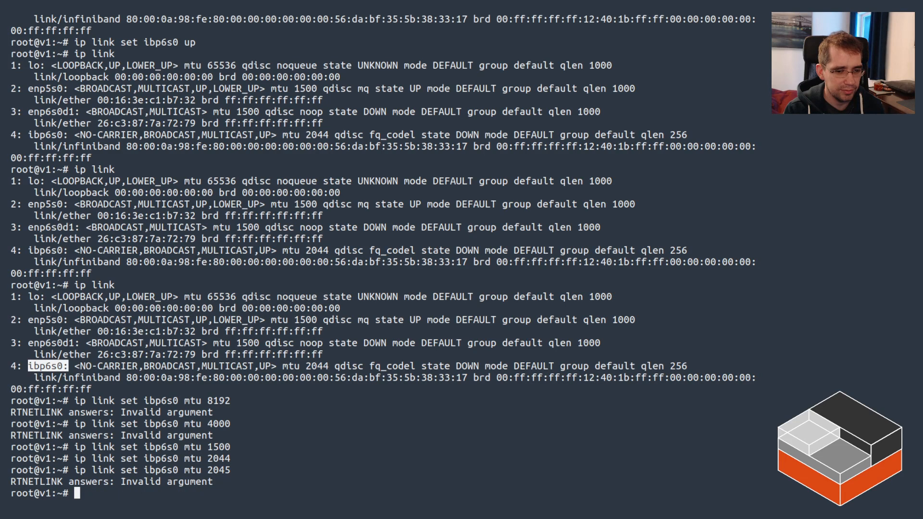
key("Return")
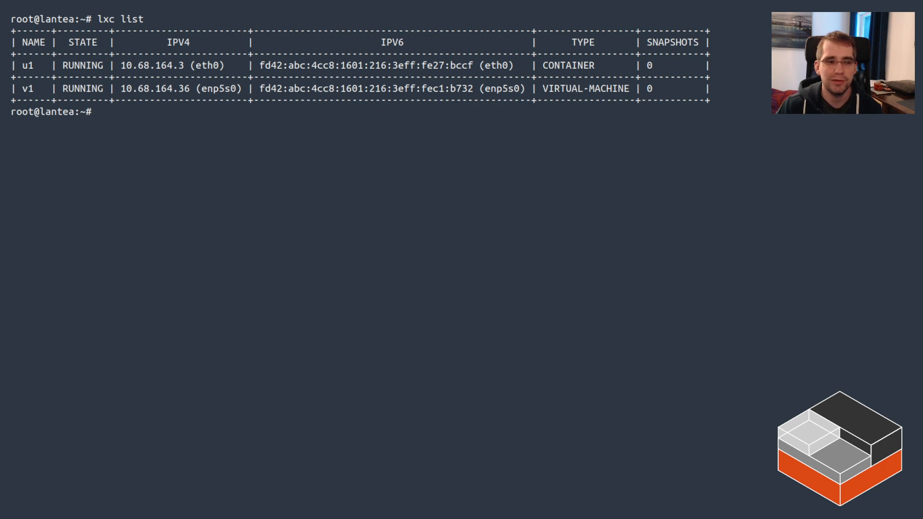
- Run lspci on the host, then start a lspci -nnn | grep filter
type("lspci")
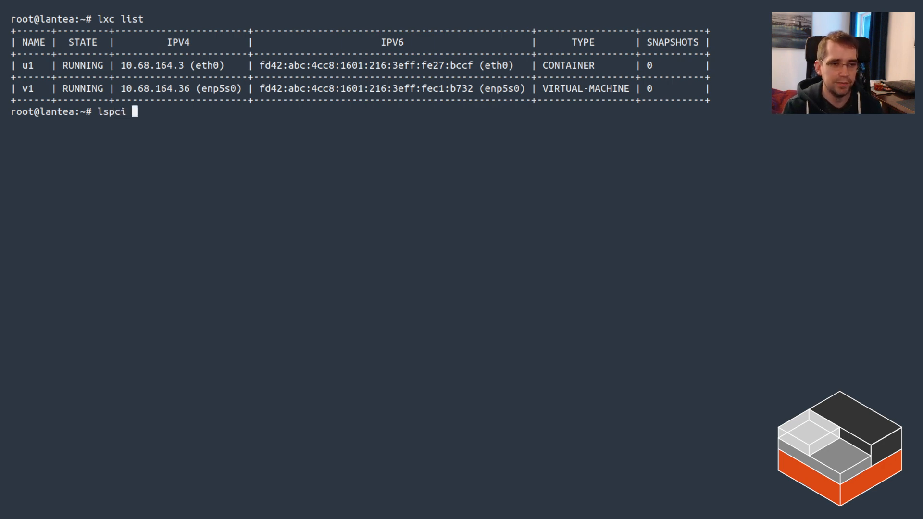
key("Return")
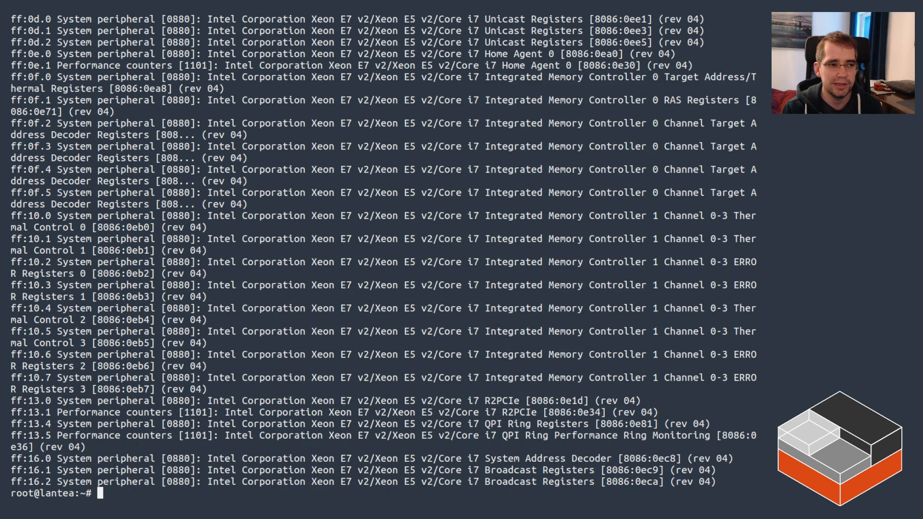
type("lspci -nnn | grep")
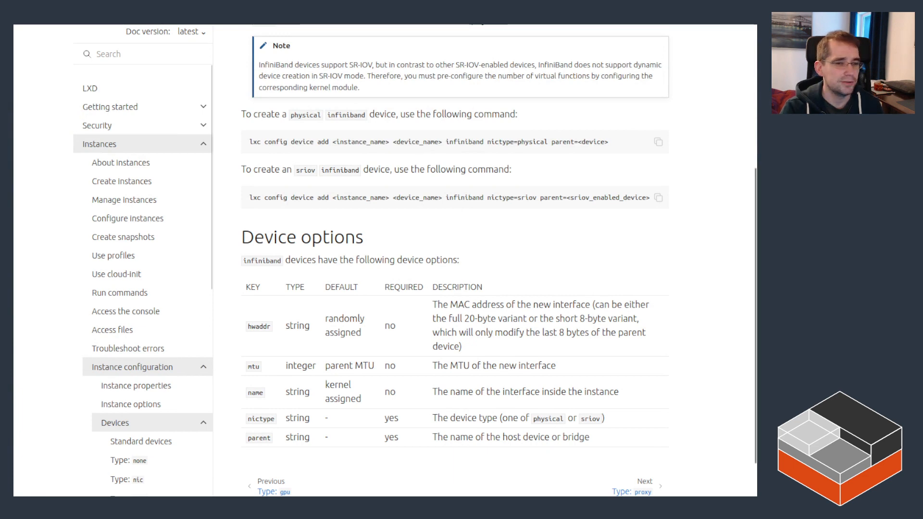
- Scroll to the top of the LXD Type: infiniband documentation page
scroll("up", 3)
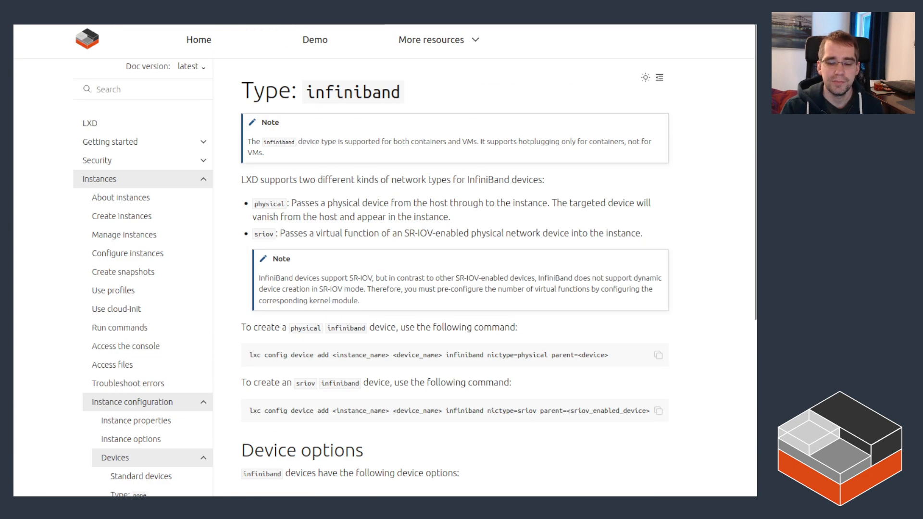